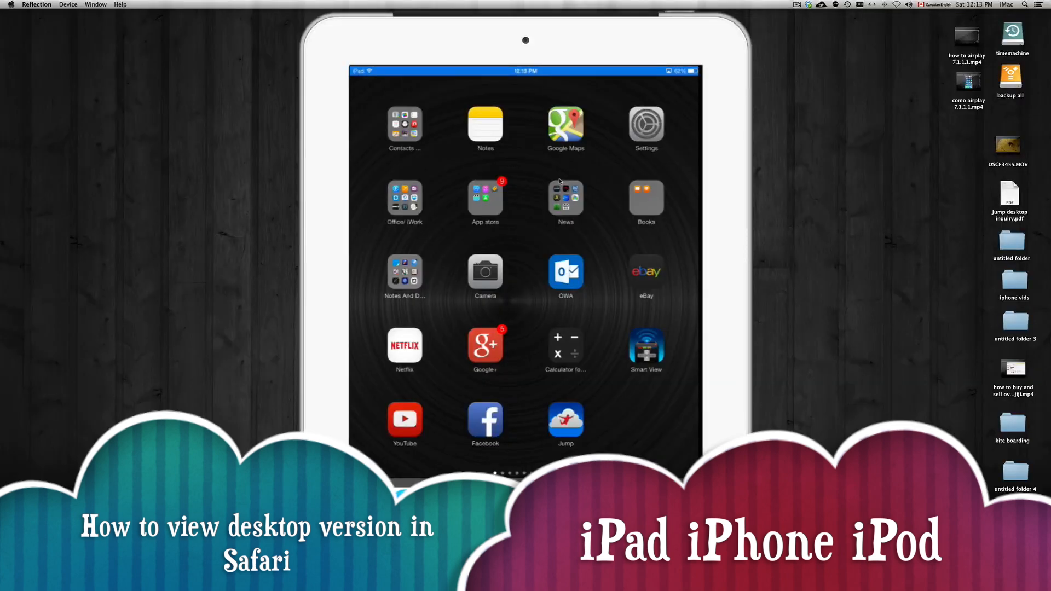
Step: Launch Safari from the iPad dock onto the mobile homedepot.ca page
scroll("left", 3)
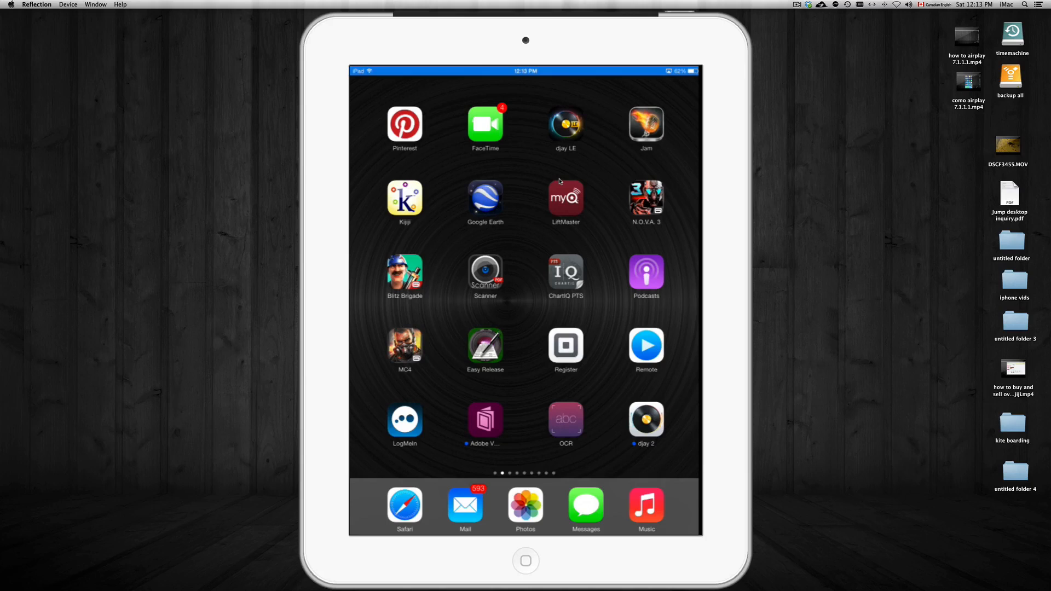
scroll("left", 3)
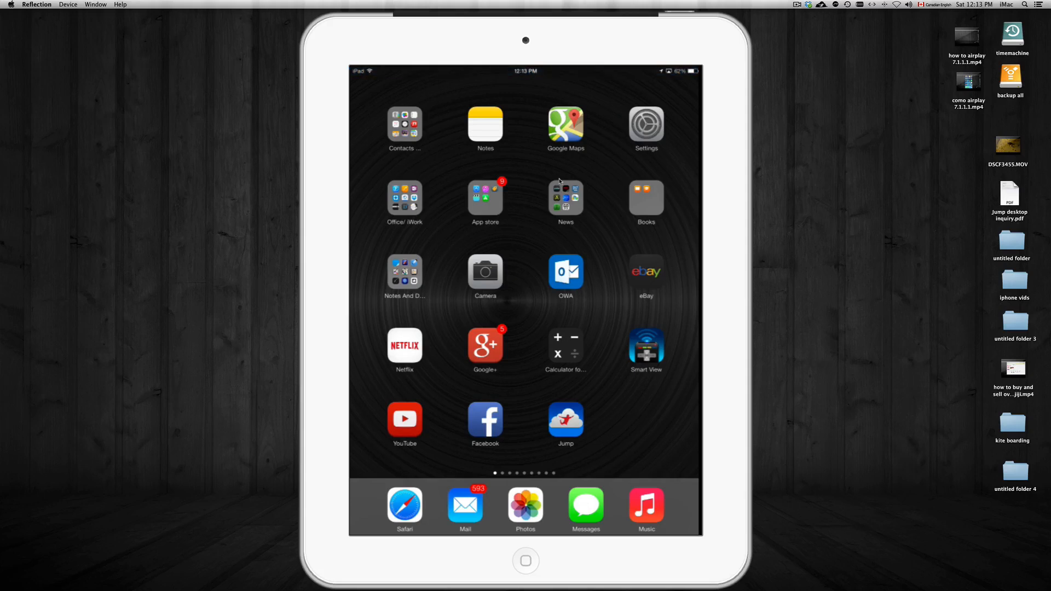
left_click(405, 418)
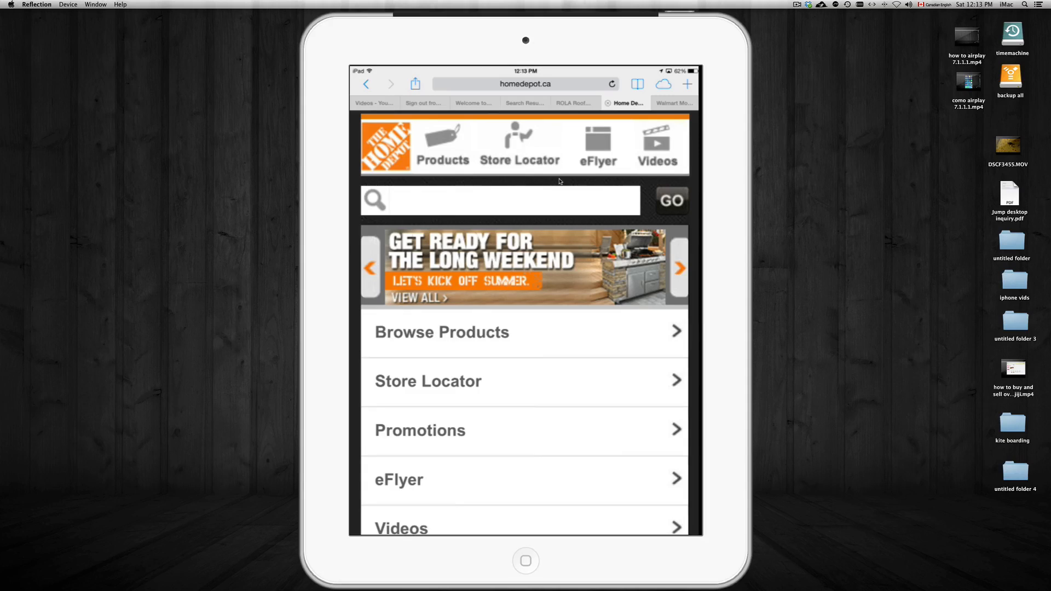
Step: Scroll the mobile Home Depot page down to its footer links
scroll("down", 3)
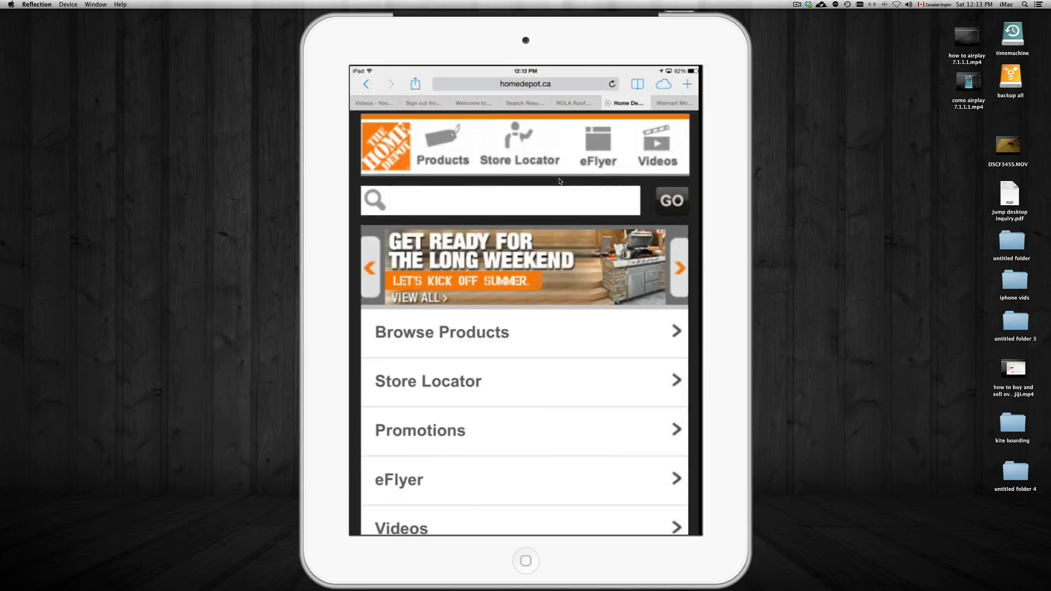
scroll("down", 3)
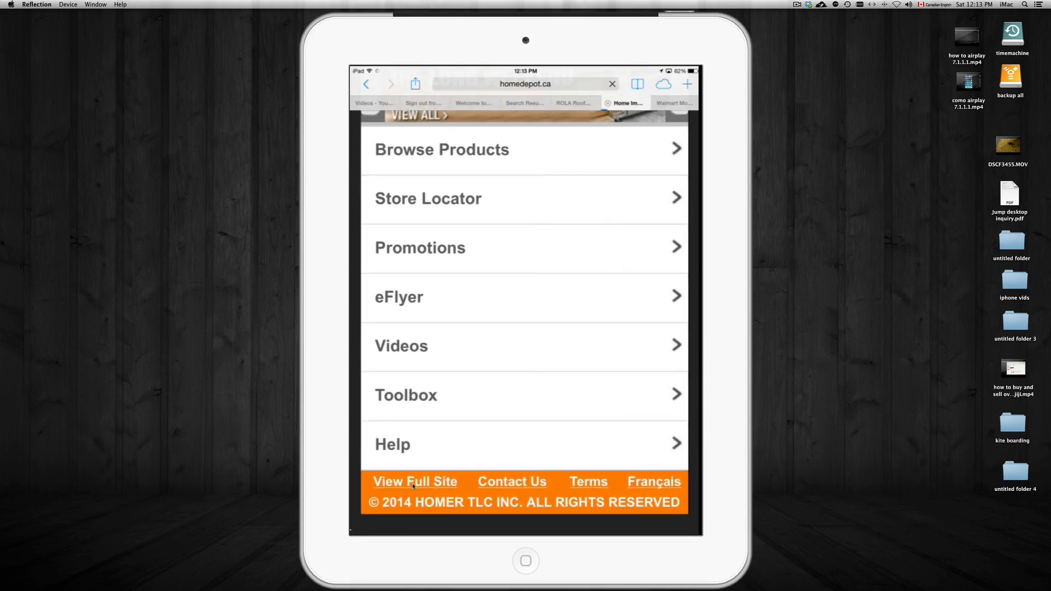
Step: Load Home Depot's full desktop site via 'View Full Site', then switch to the Walmart tab
left_click(415, 482)
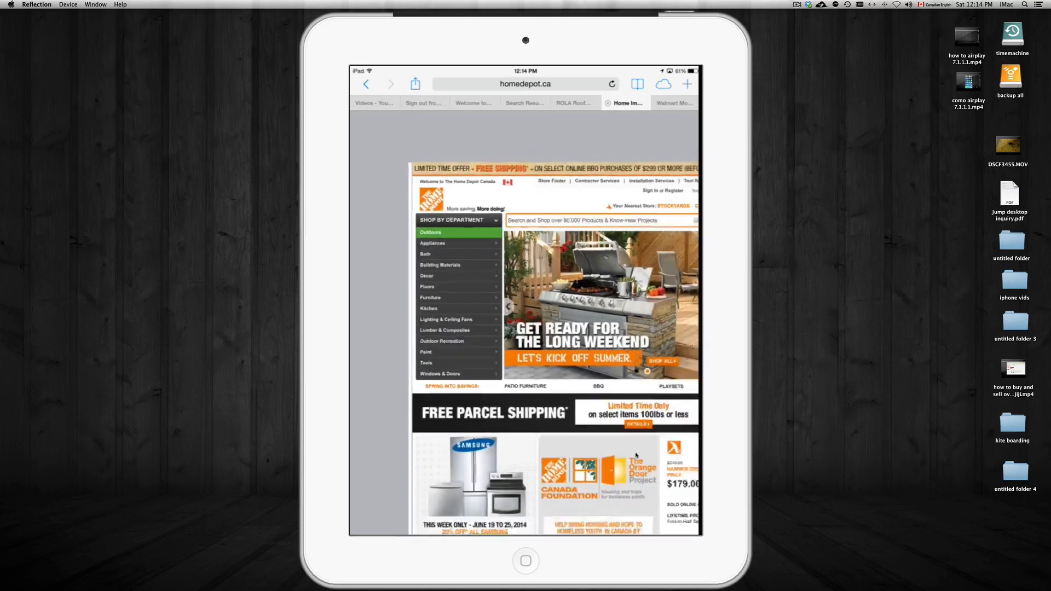
scroll("down", 3)
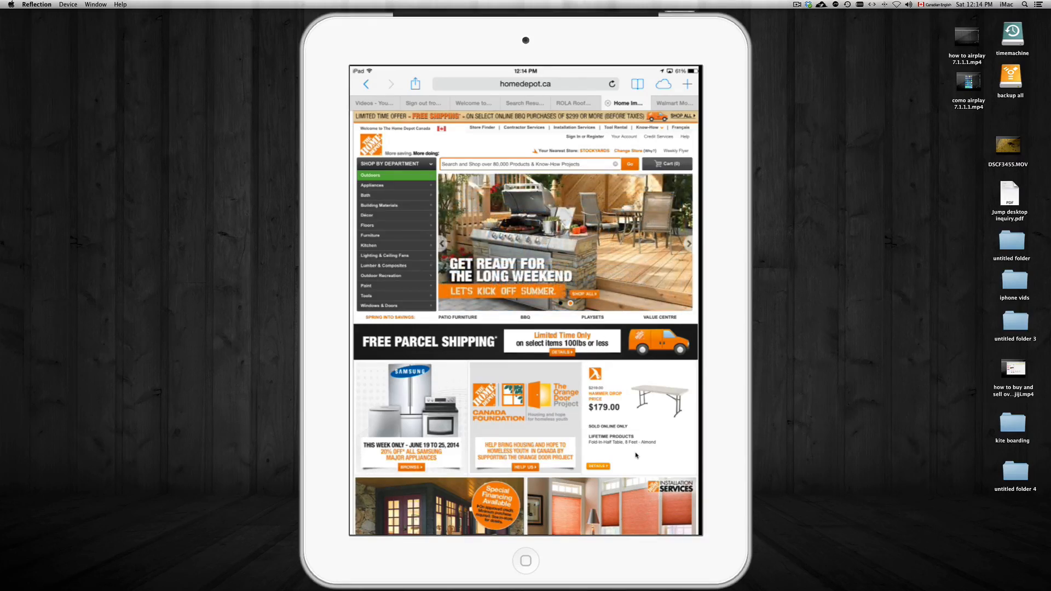
left_click(674, 103)
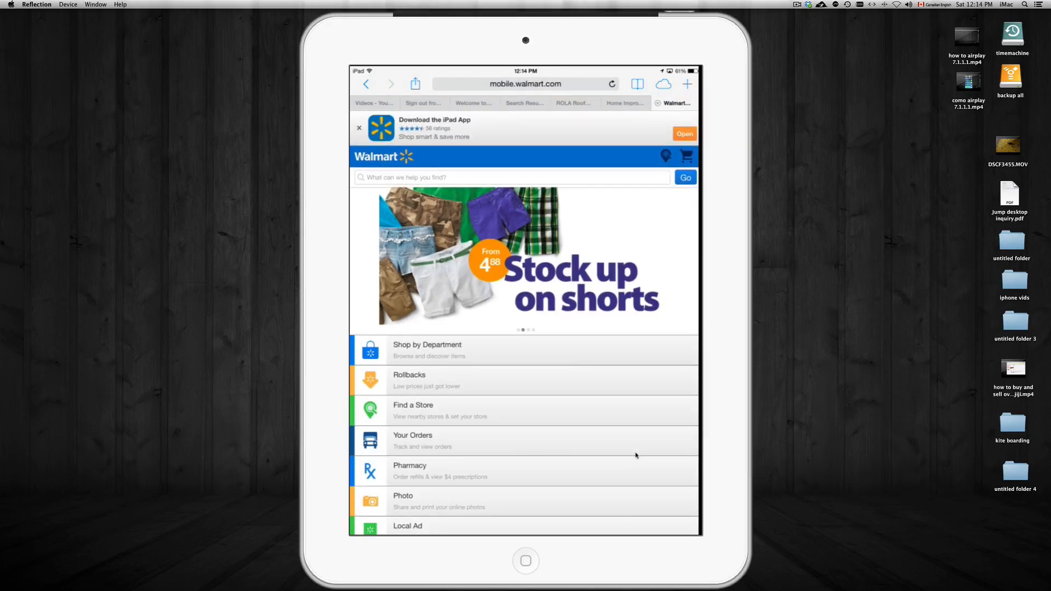
Step: Scroll the mobile walmart.com page down to its 'Full Site' footer link
scroll("down", 3)
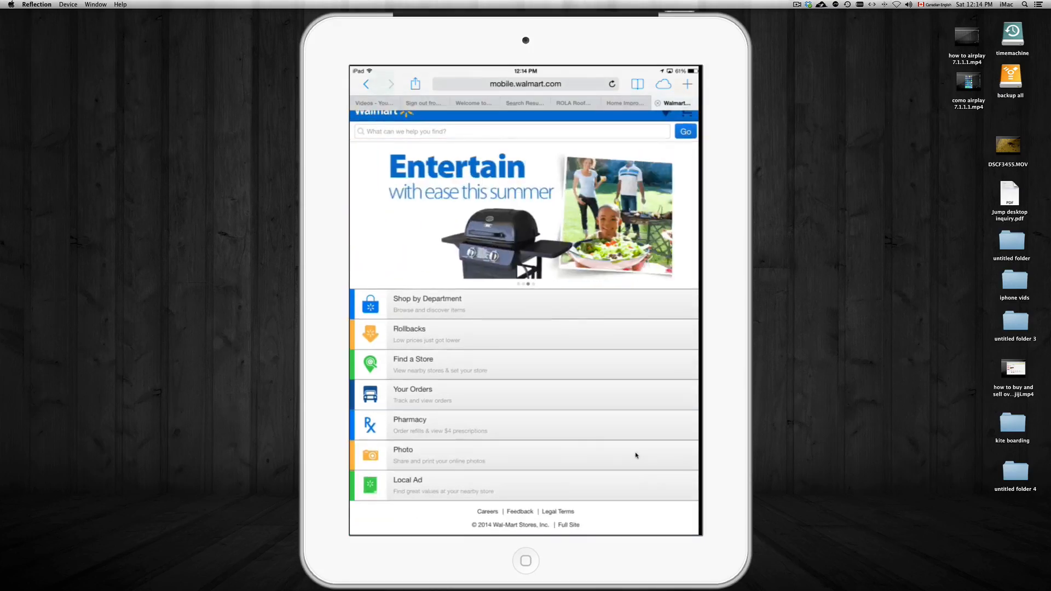
mouse_move(588, 540)
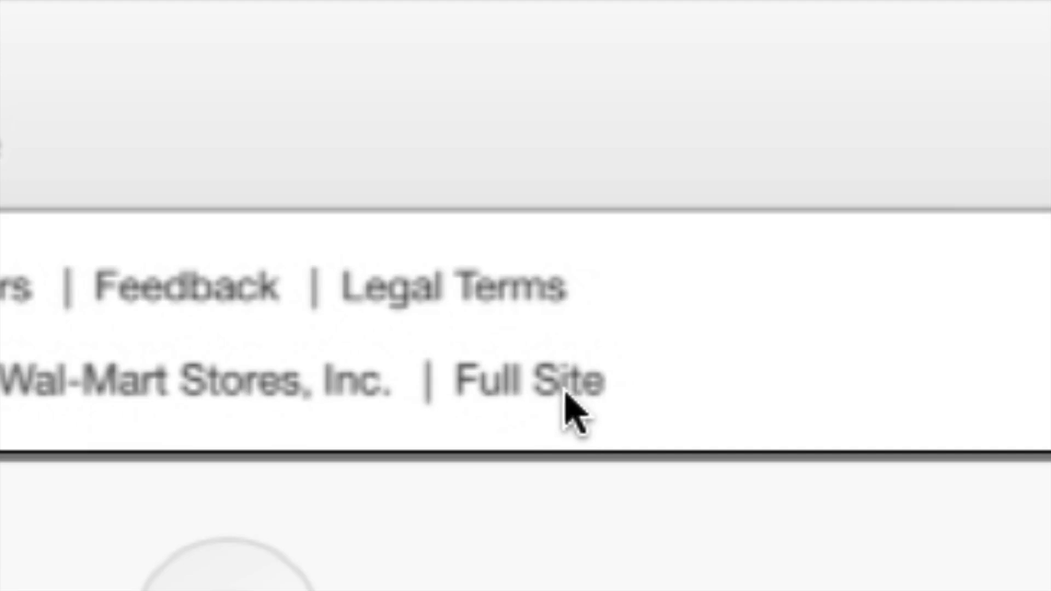
mouse_move(517, 393)
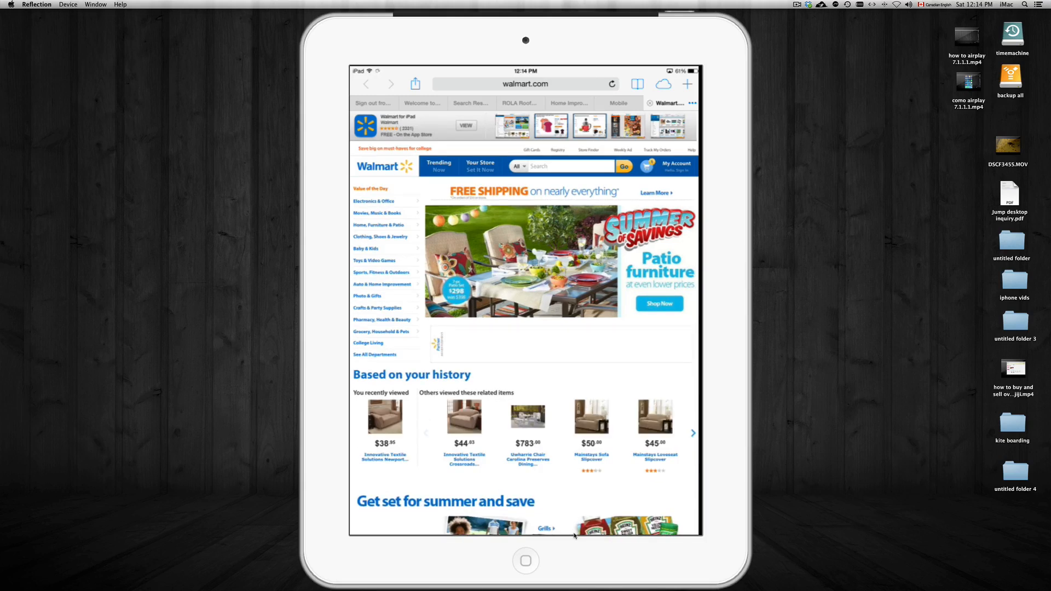
Step: Scroll through Walmart's full desktop site to confirm it replaced the mobile version
scroll("down", 3)
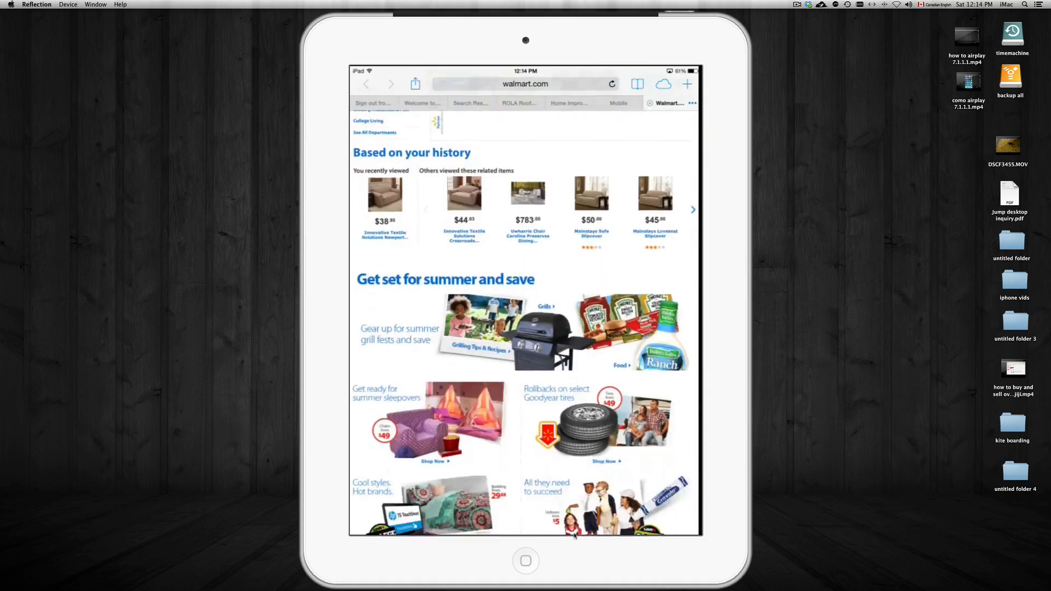
scroll("down", 3)
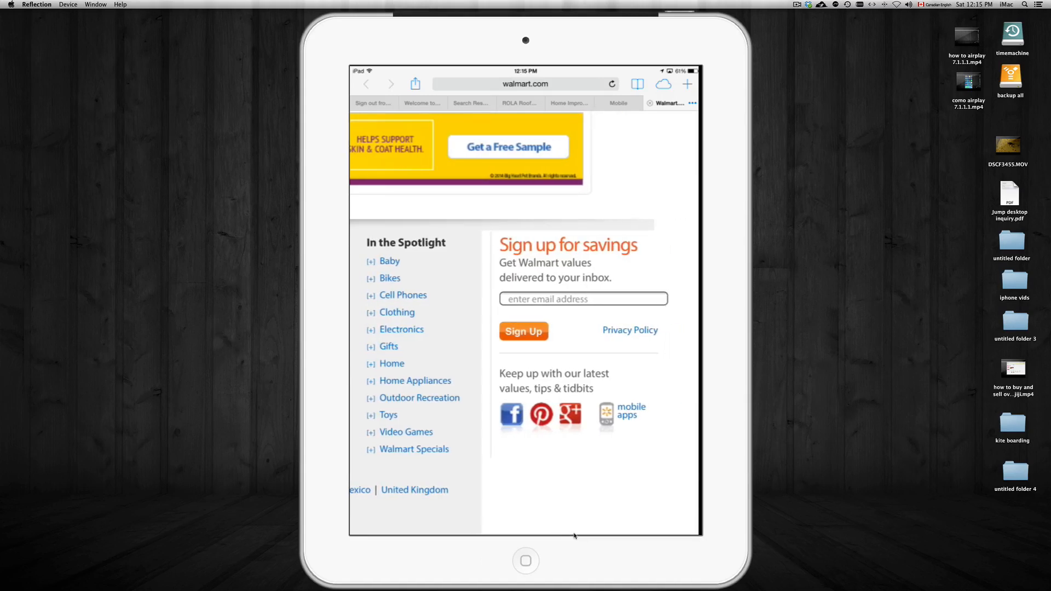
mouse_move(604, 421)
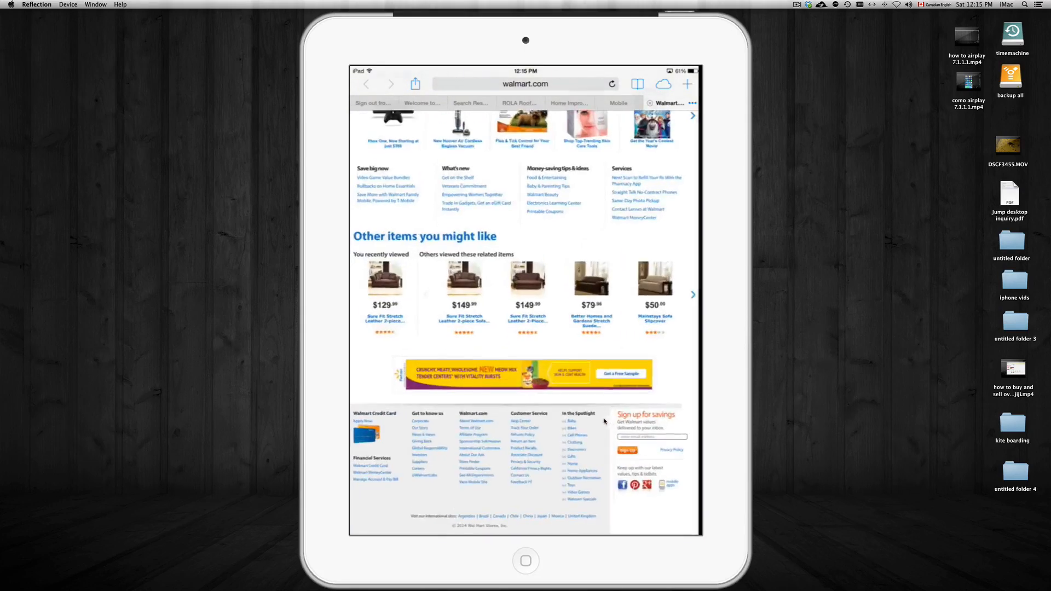
scroll("up", 3)
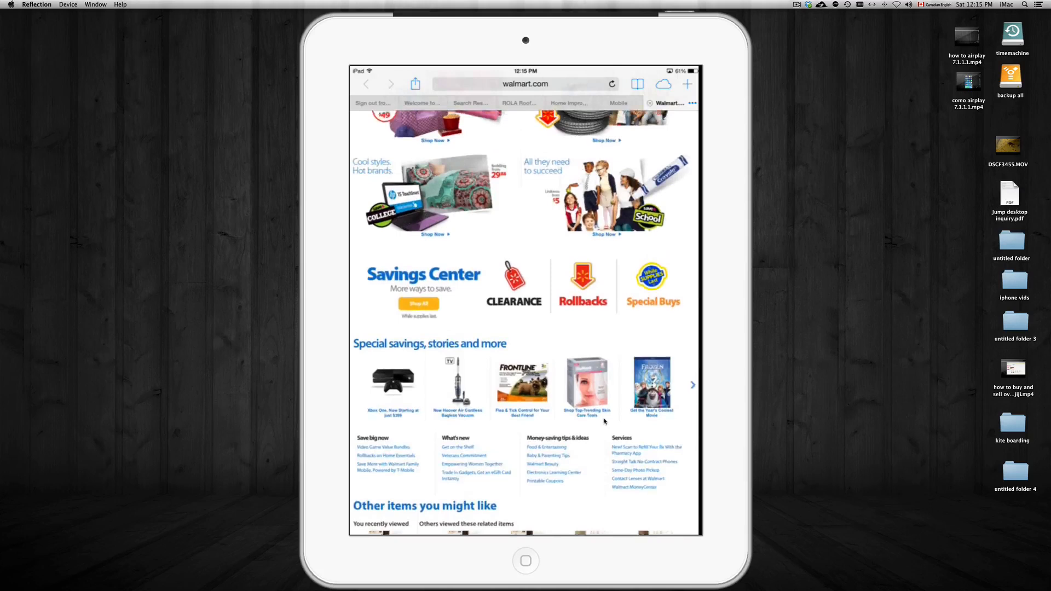
scroll("up", 3)
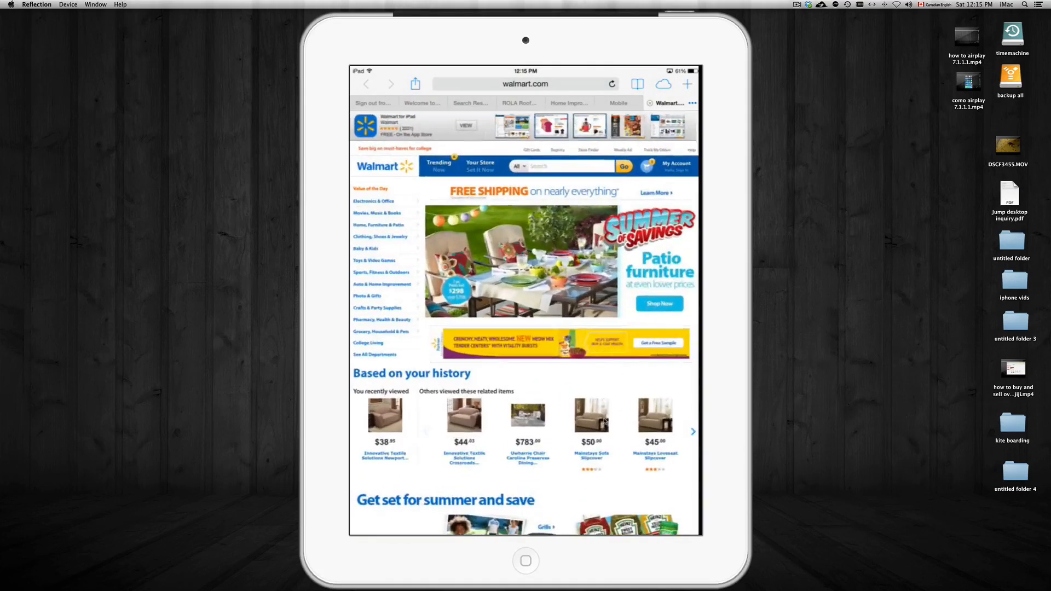
scroll("down", 3)
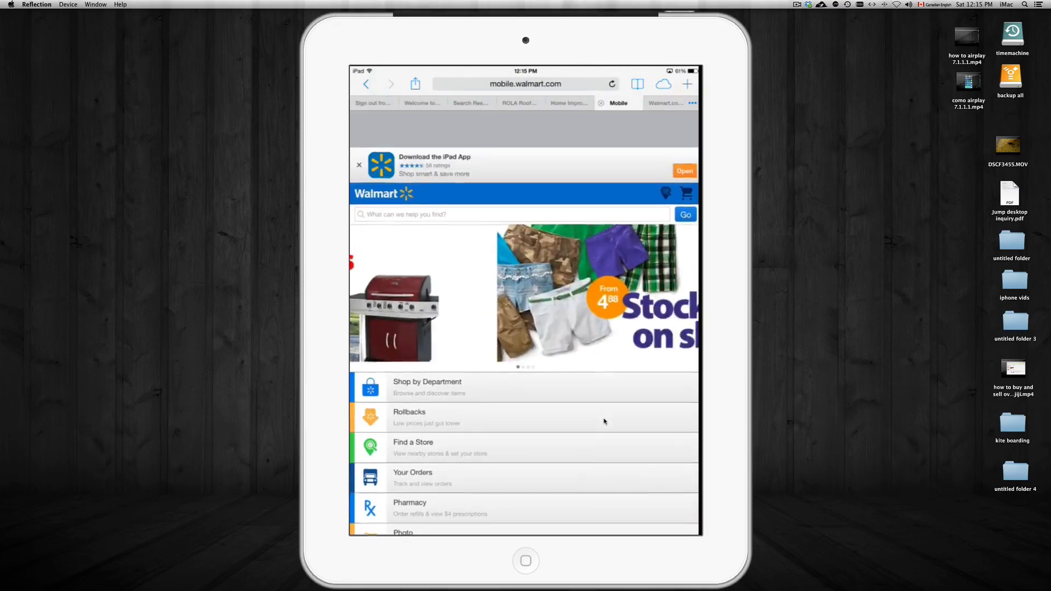
scroll("down", 3)
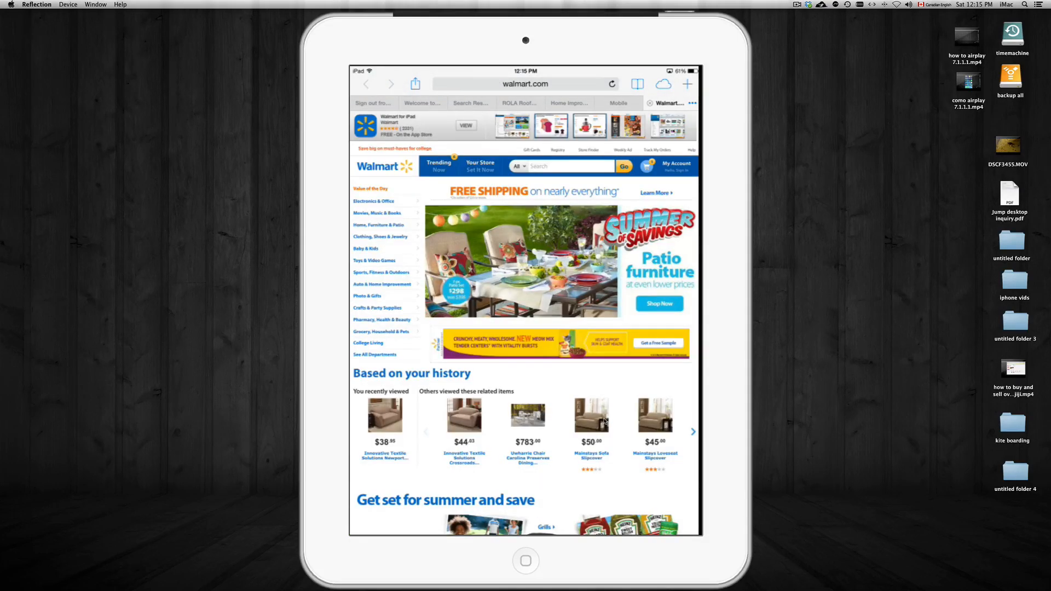
left_click(618, 102)
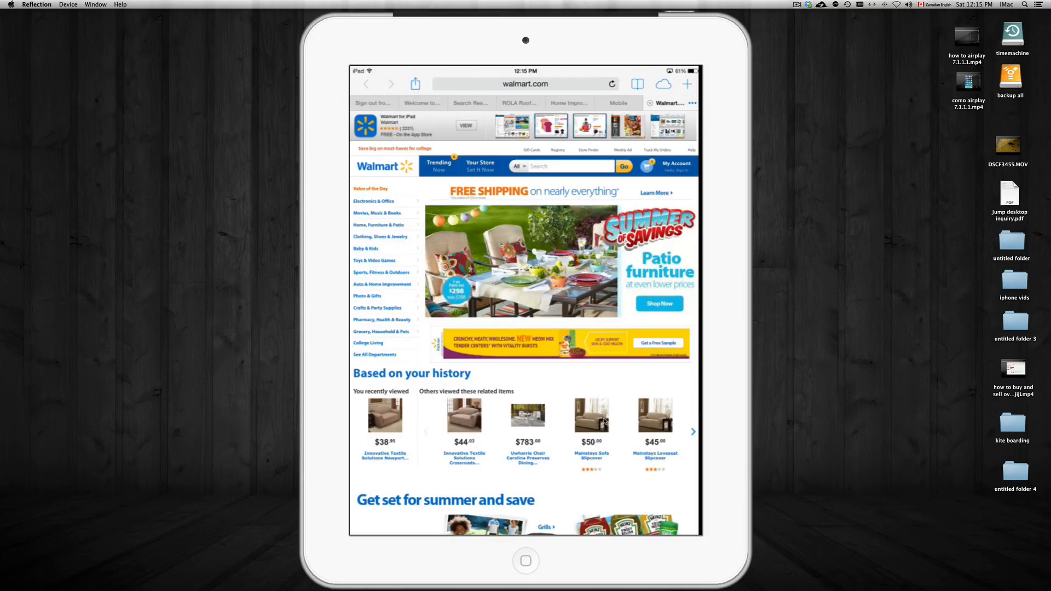
scroll("down", 3)
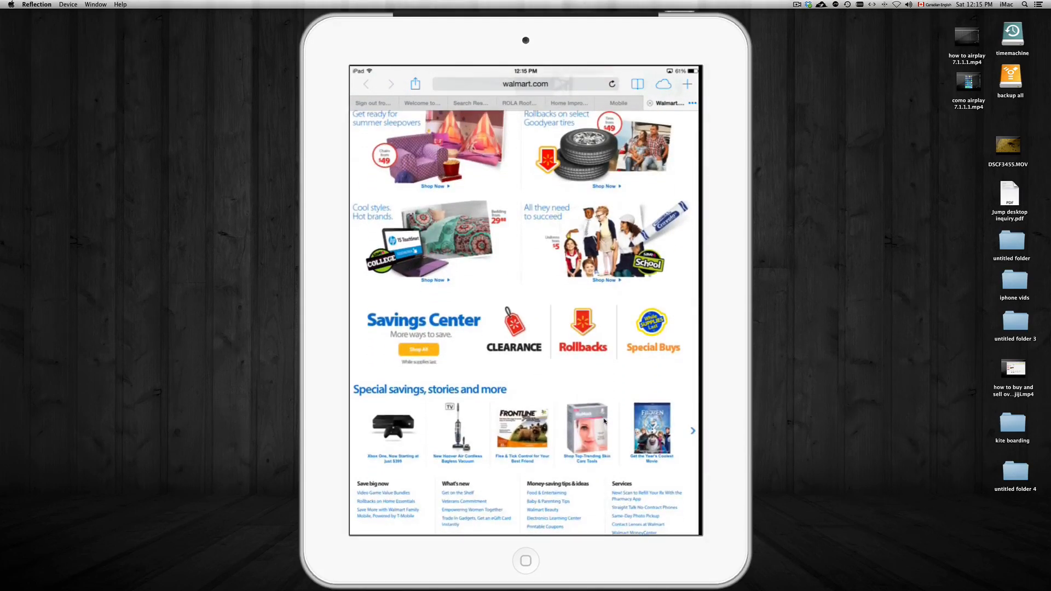